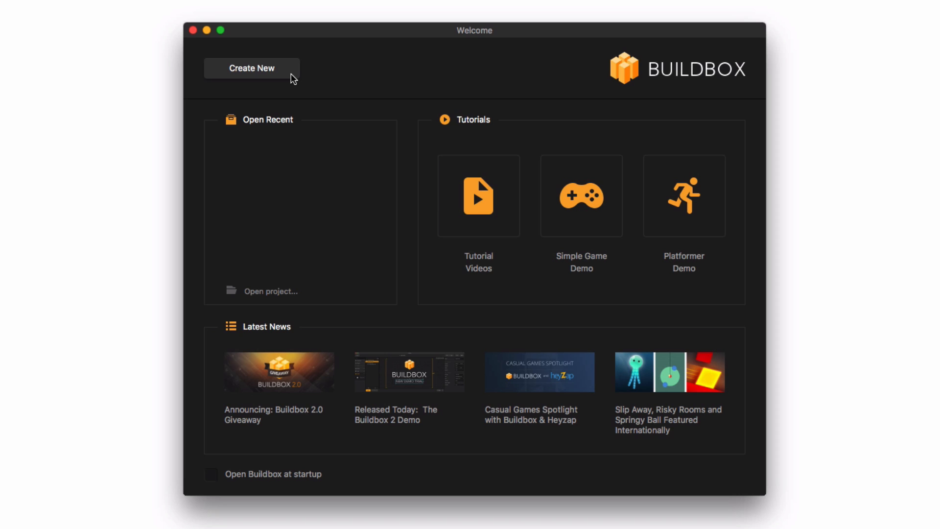
- Start a new game project from the Welcome screen to bring up the Creator dialog
left_click(252, 68)
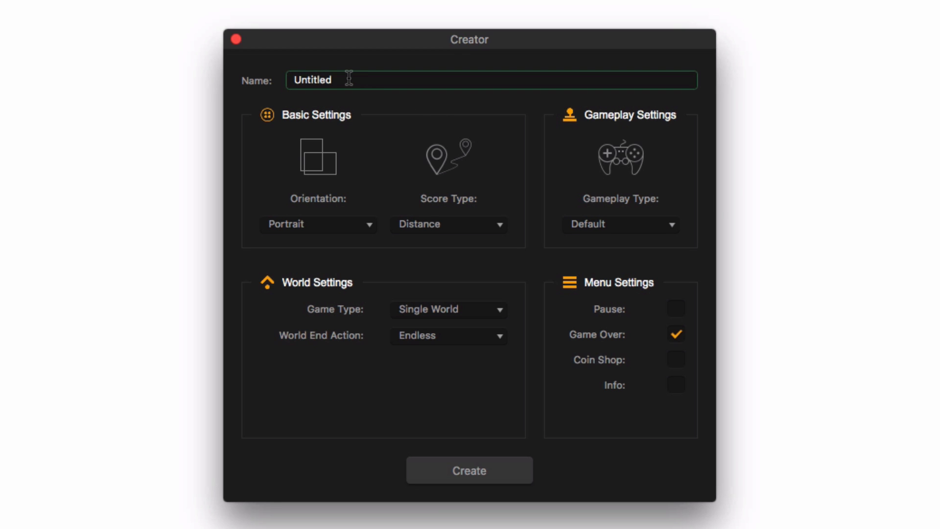
- Name the new game 'Our New Game'
double_click(311, 79)
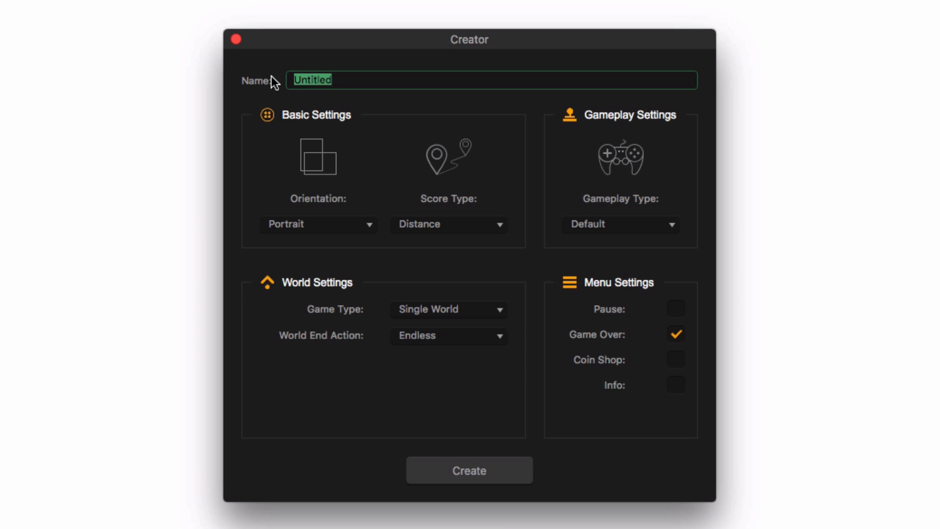
type("Our")
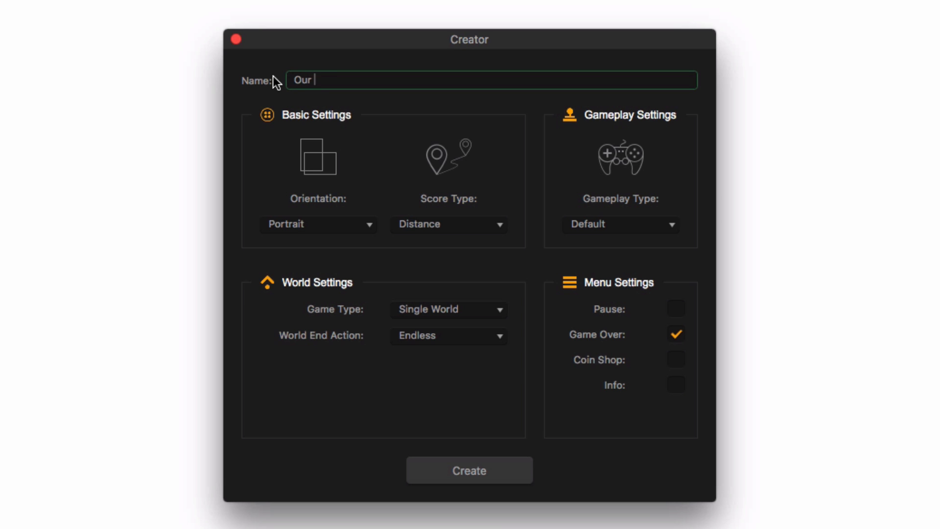
type("New Game")
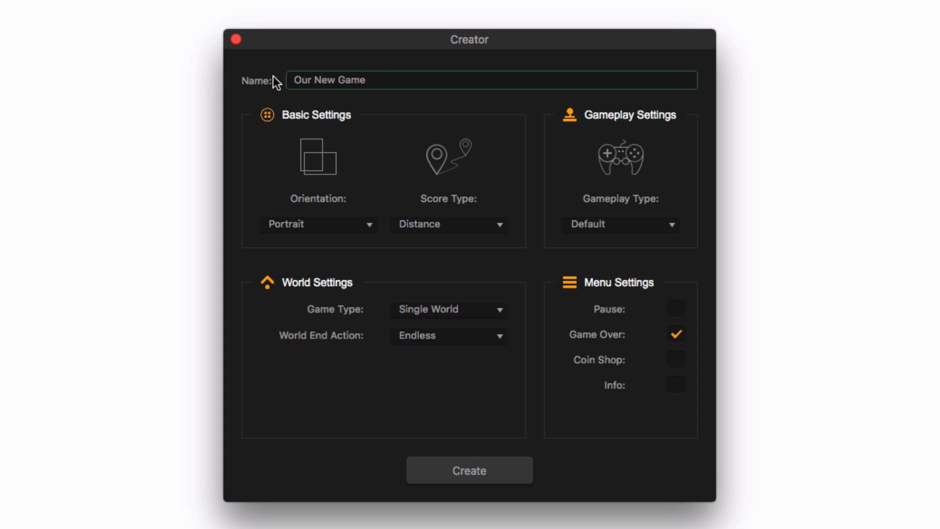
mouse_move(373, 231)
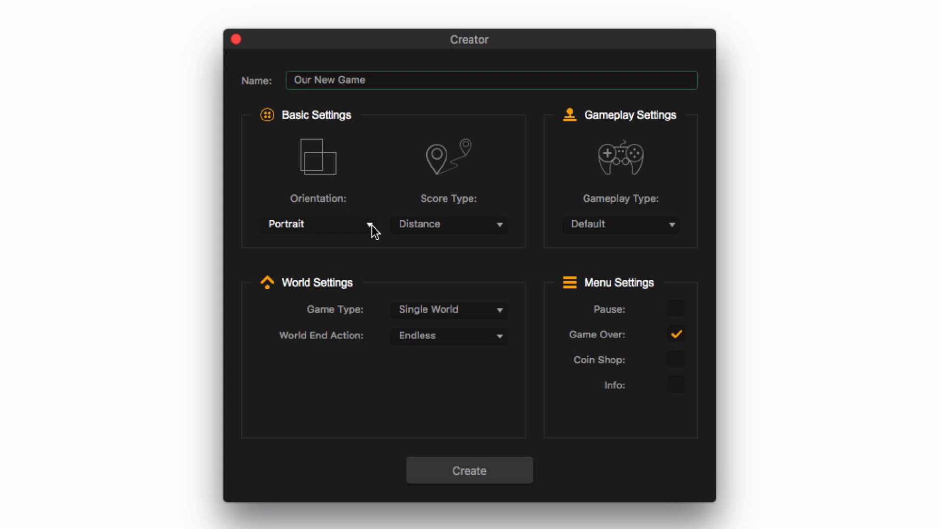
- Review orientation, scoring and game-type choices, keeping portrait, distance scoring and a single world
left_click(317, 224)
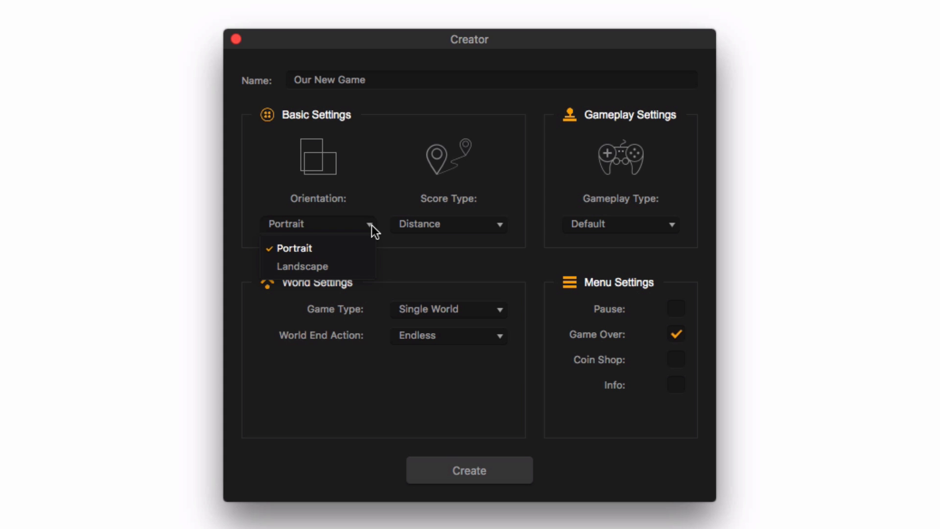
left_click(293, 247)
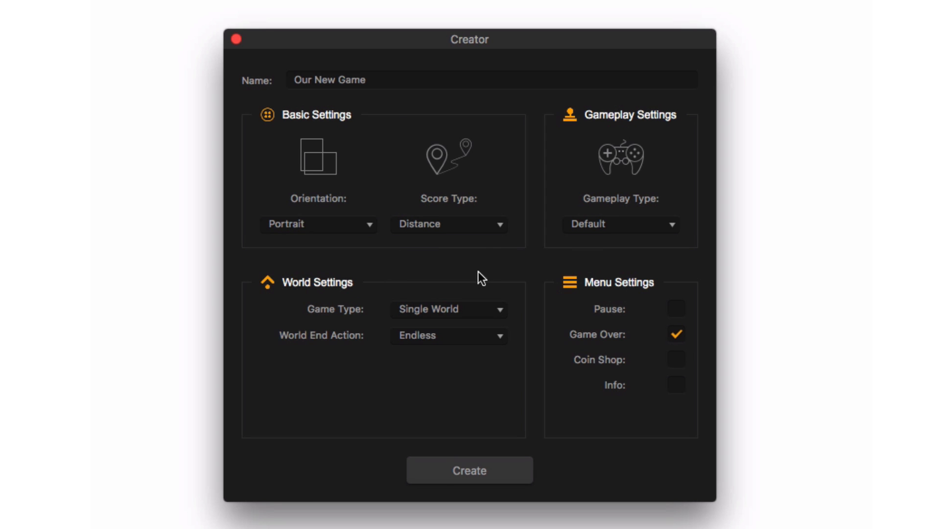
left_click(449, 224)
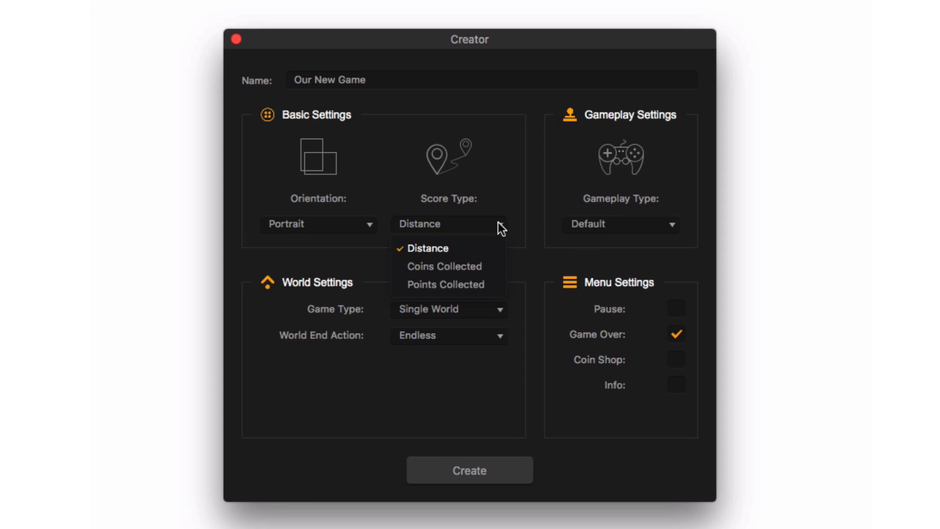
left_click(427, 248)
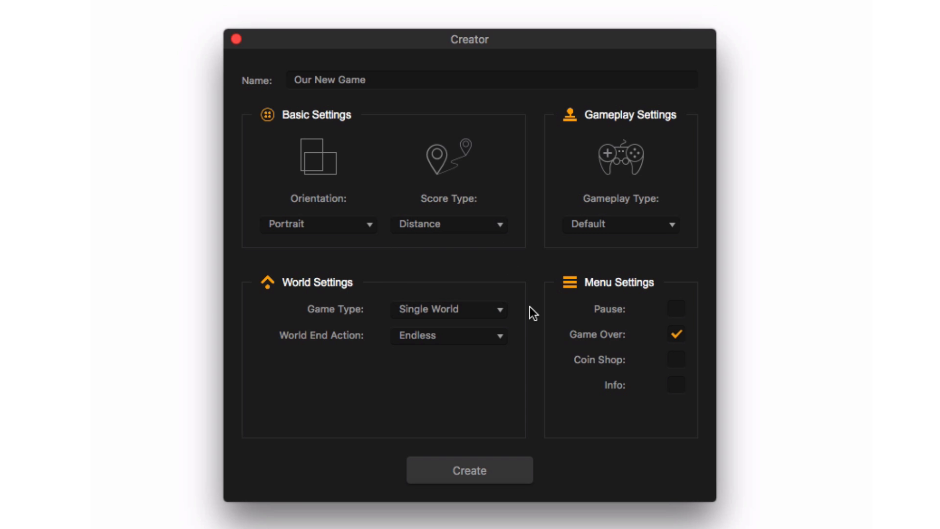
left_click(447, 308)
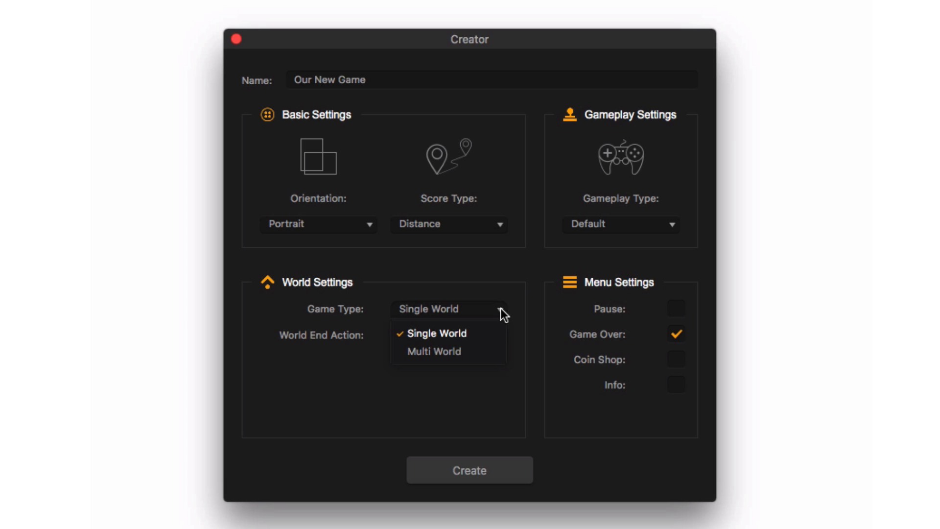
left_click(447, 335)
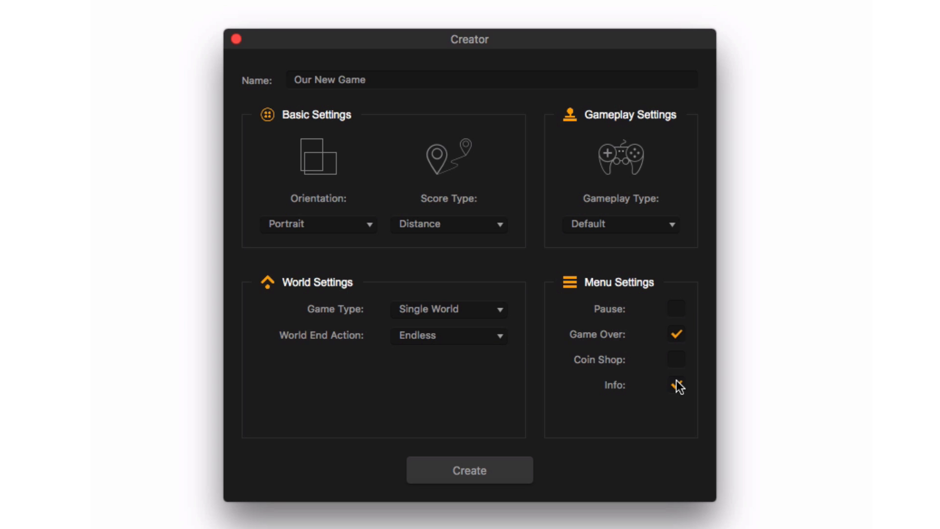
- Enable the Info menu and the Pause menu for the game
left_click(676, 385)
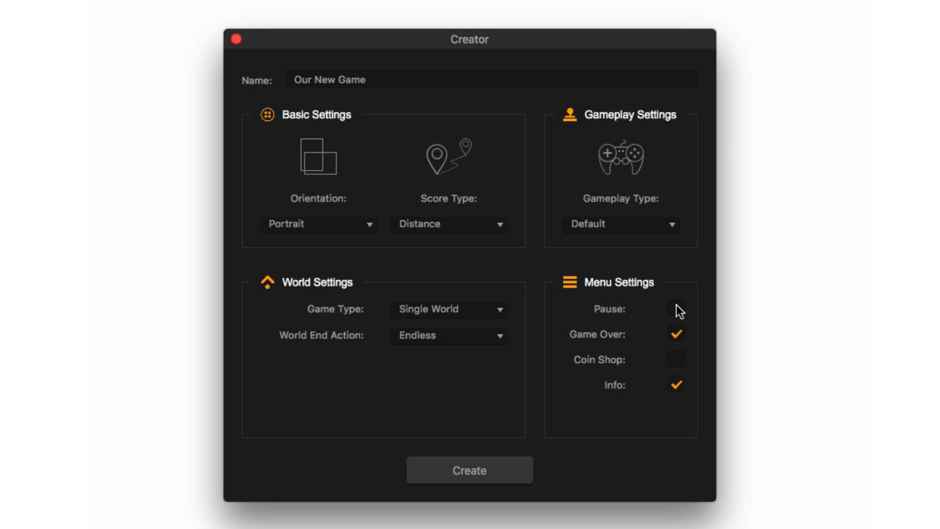
left_click(676, 308)
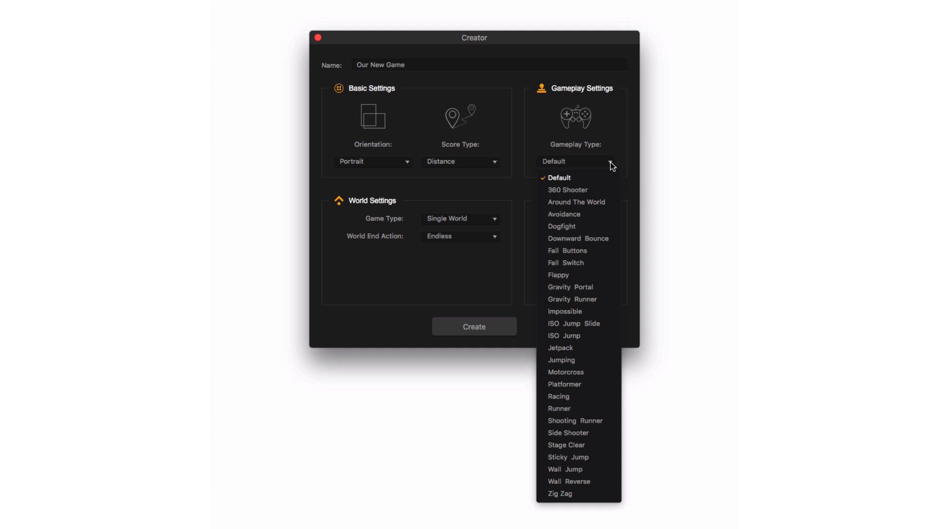
mouse_move(577, 214)
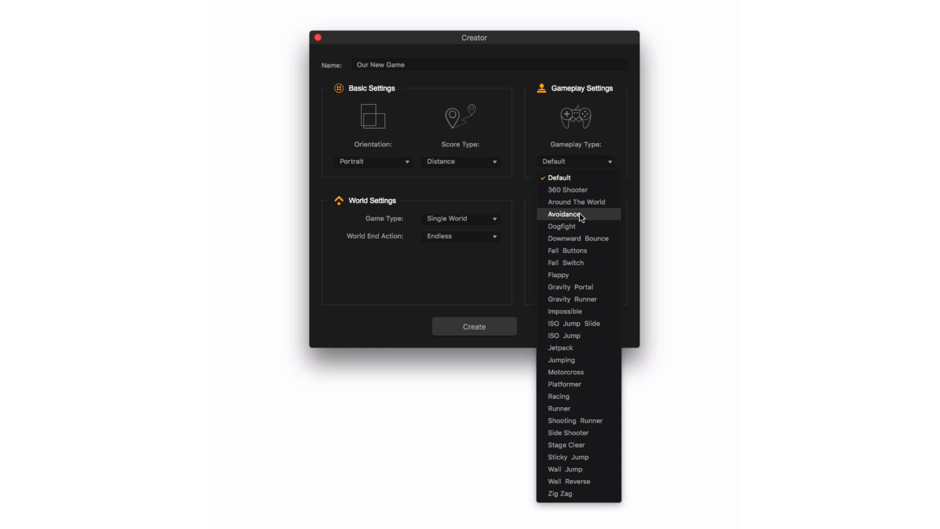
- Set the Gameplay Type to Avoidance
left_click(564, 214)
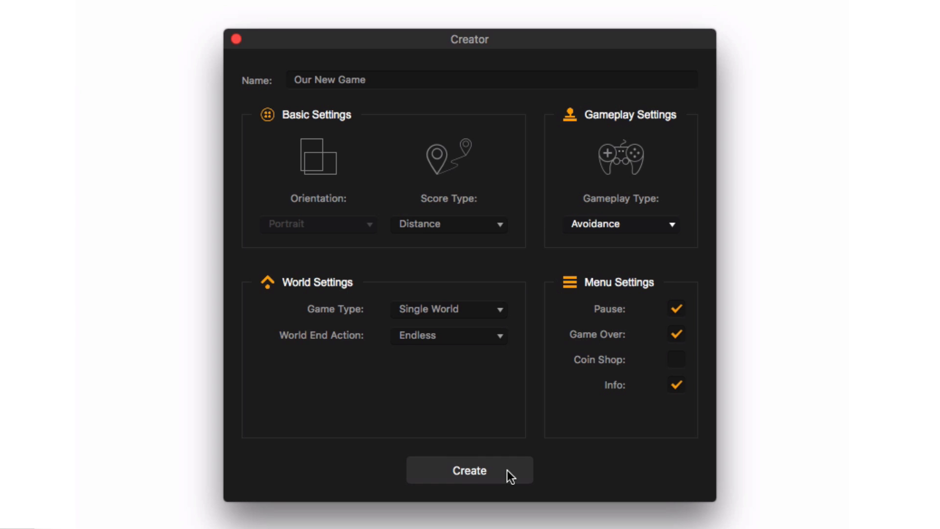
- Create the Avoidance game and play it from START in a preview
left_click(469, 470)
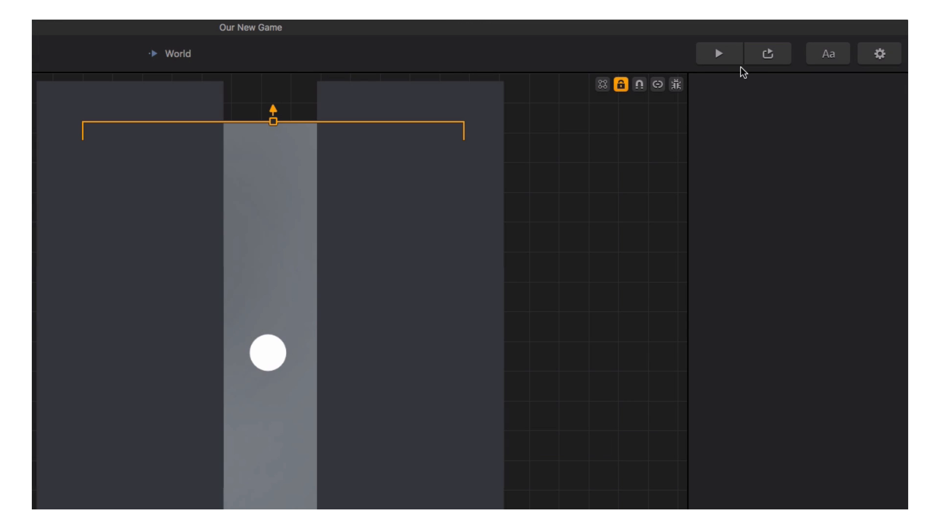
mouse_move(720, 53)
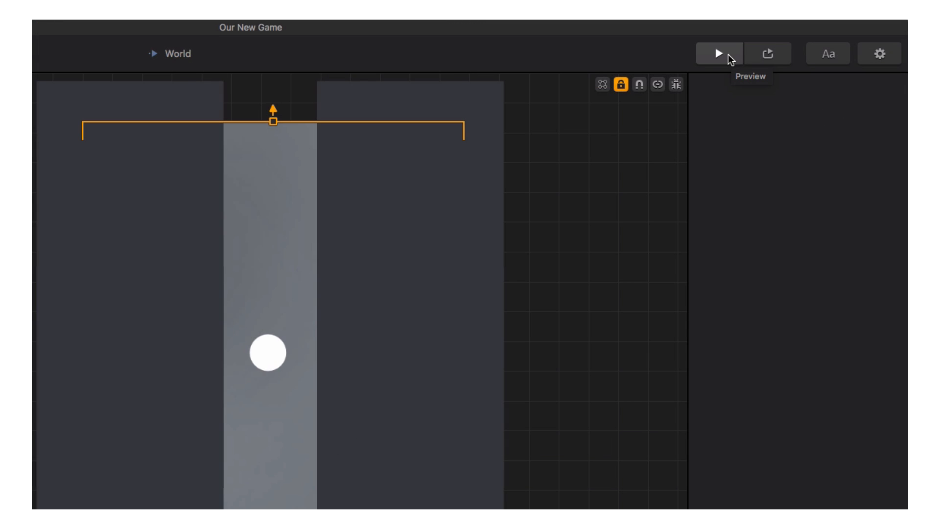
left_click(717, 53)
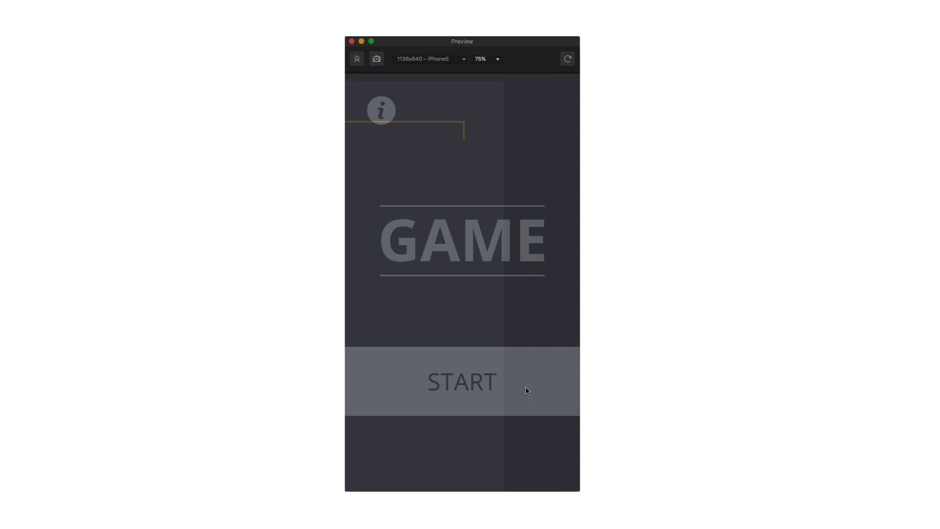
left_click(461, 382)
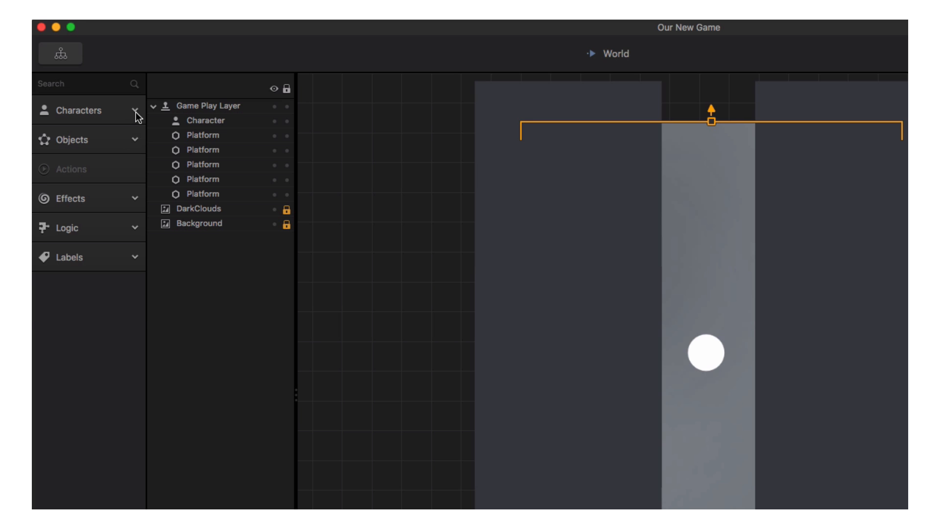
left_click(71, 140)
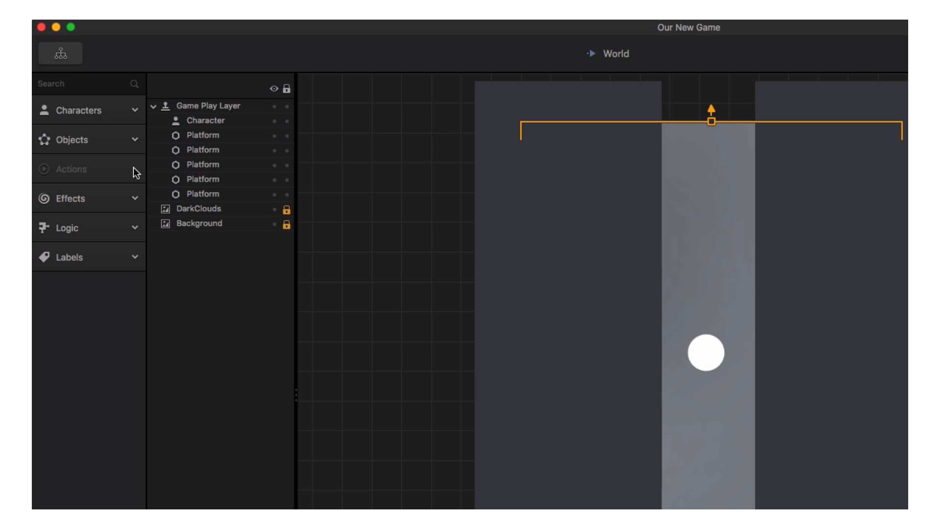
left_click(71, 199)
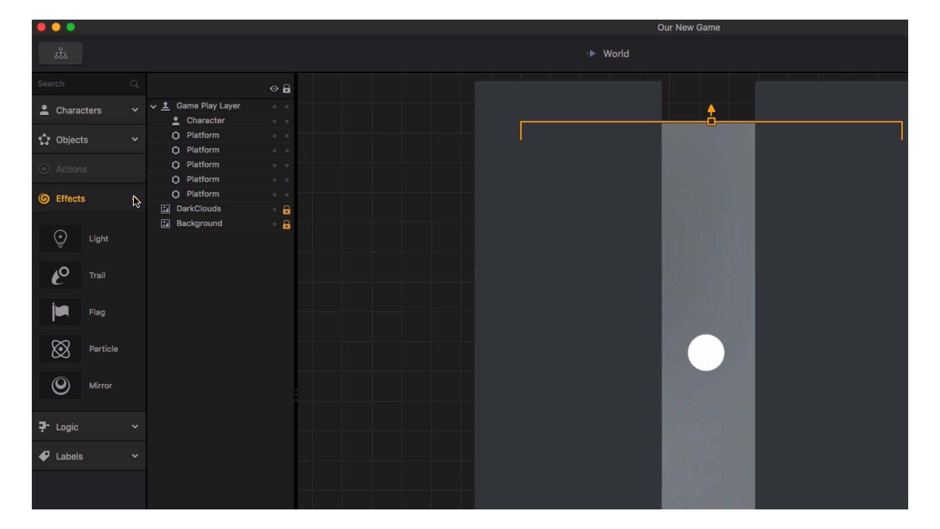
left_click(66, 228)
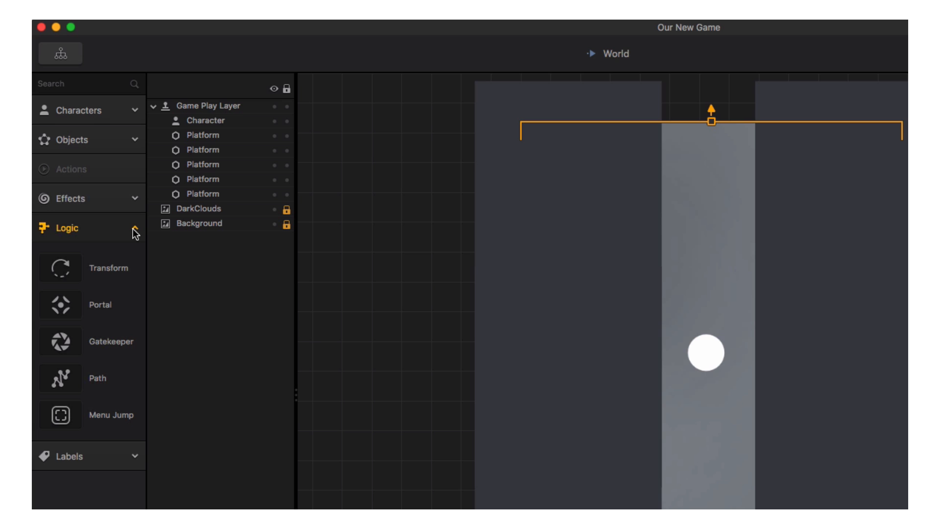
left_click(60, 228)
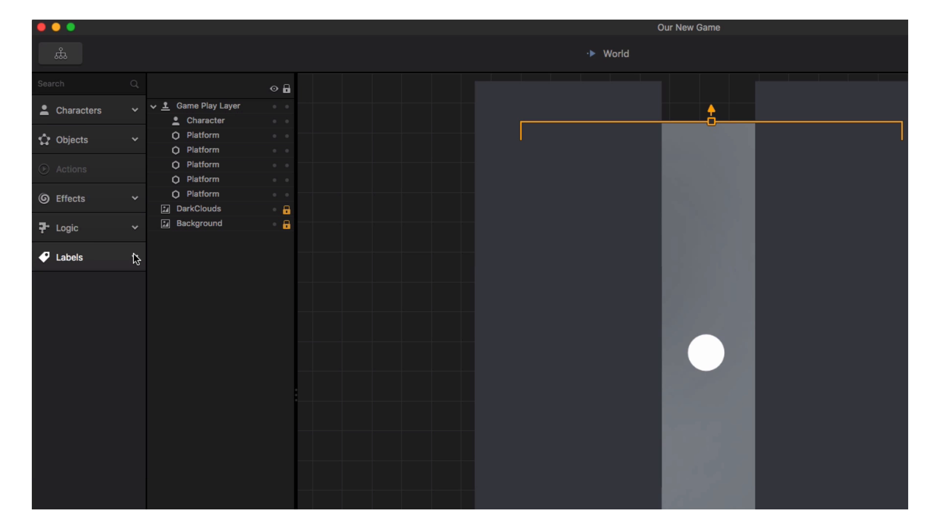
left_click(67, 256)
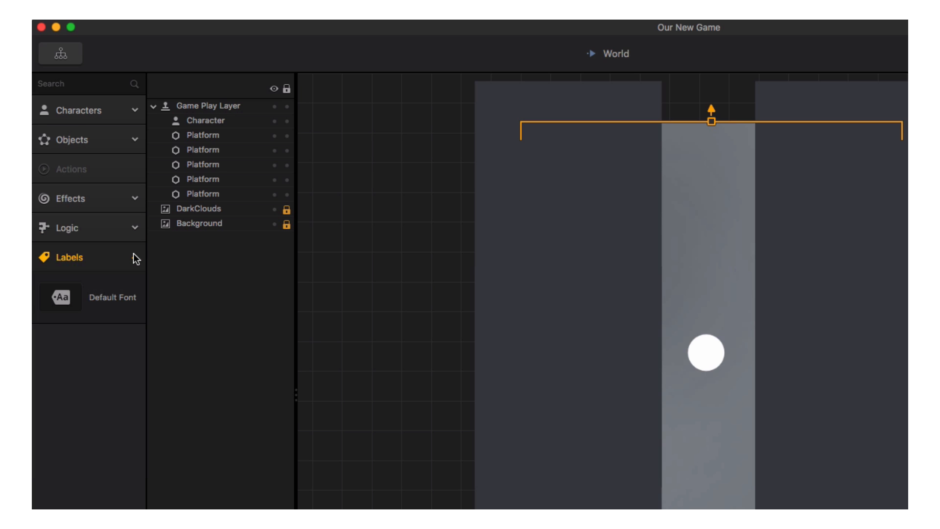
left_click(65, 257)
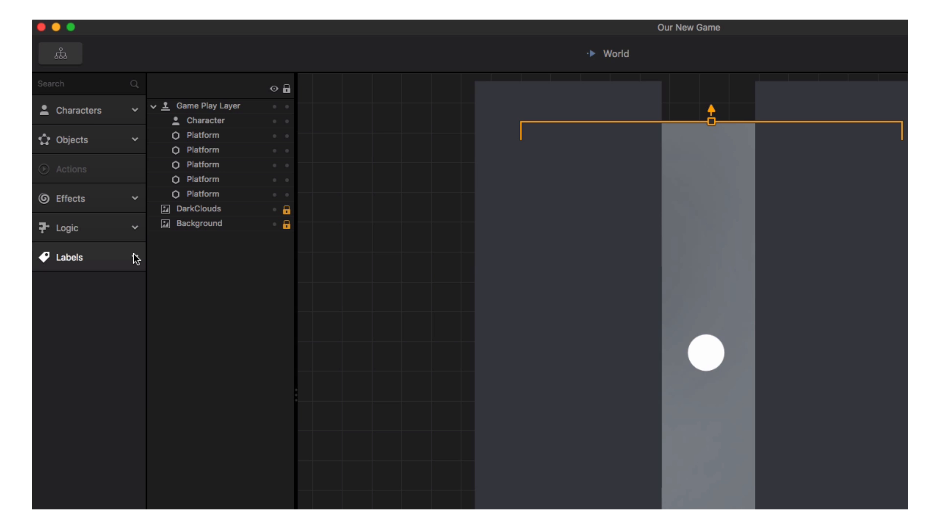
left_click(203, 194)
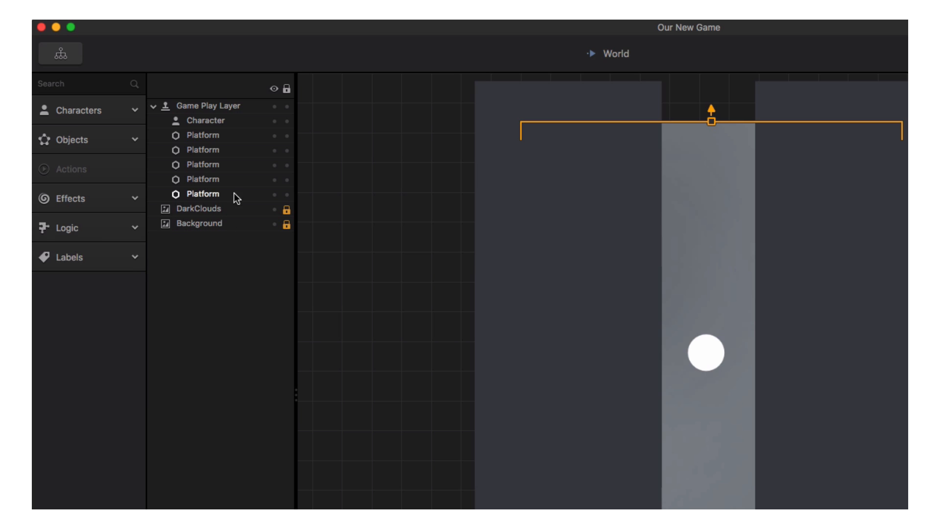
left_click(206, 120)
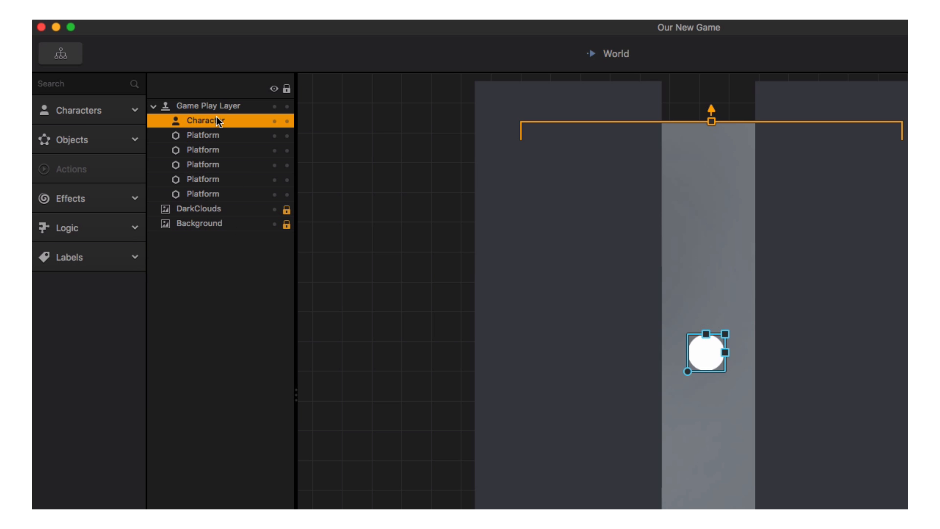
left_click(201, 136)
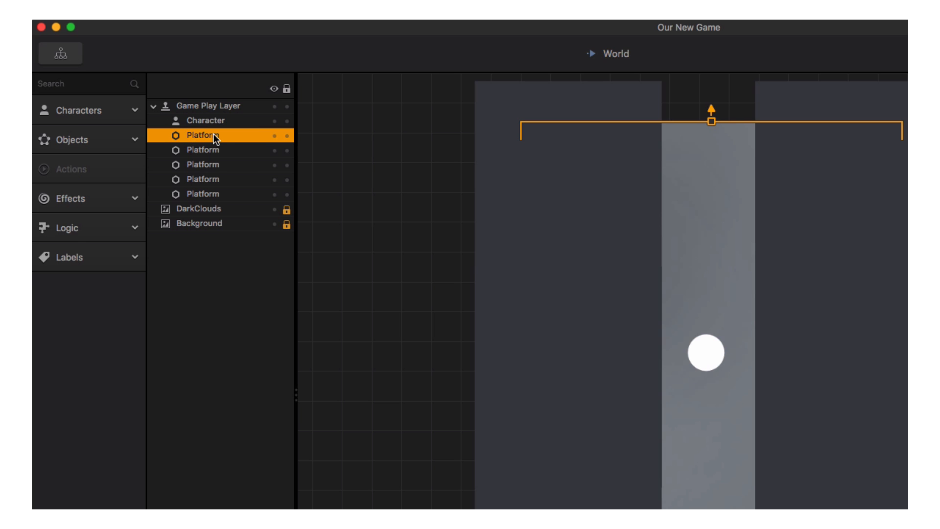
left_click(201, 149)
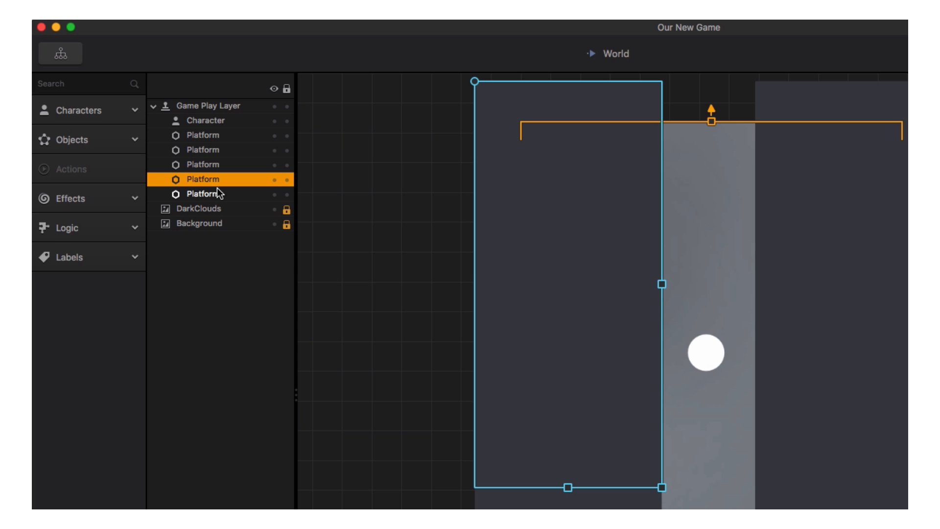
left_click(204, 194)
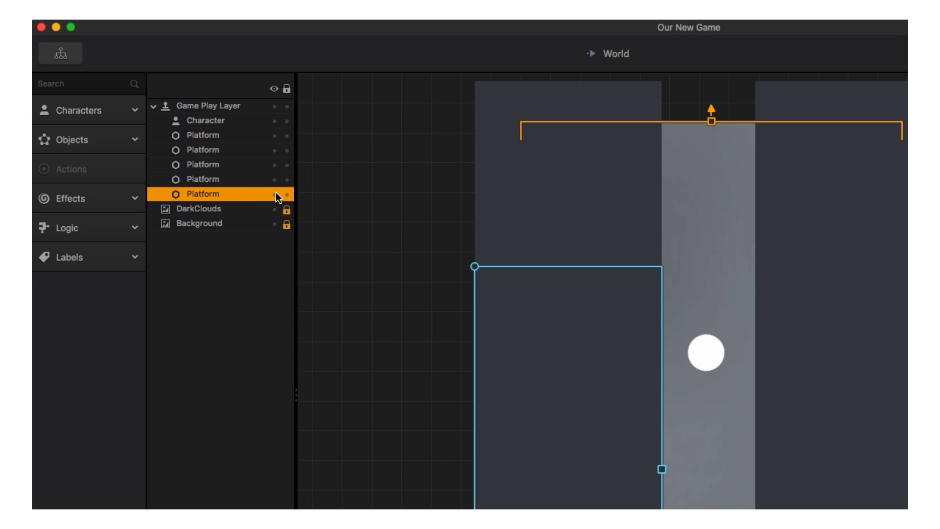
left_click(287, 194)
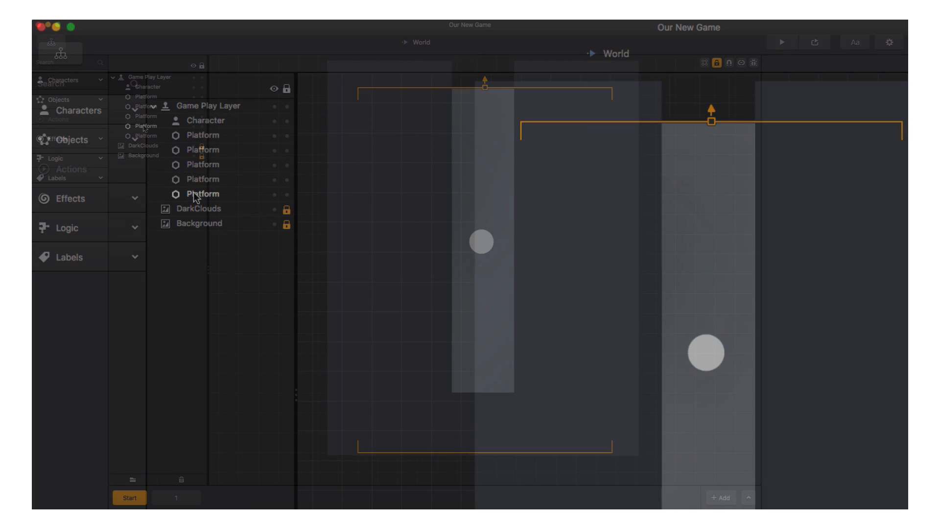
- Select the right wall platform and review its Enemy preset, Fixed type and collision settings
left_click(146, 106)
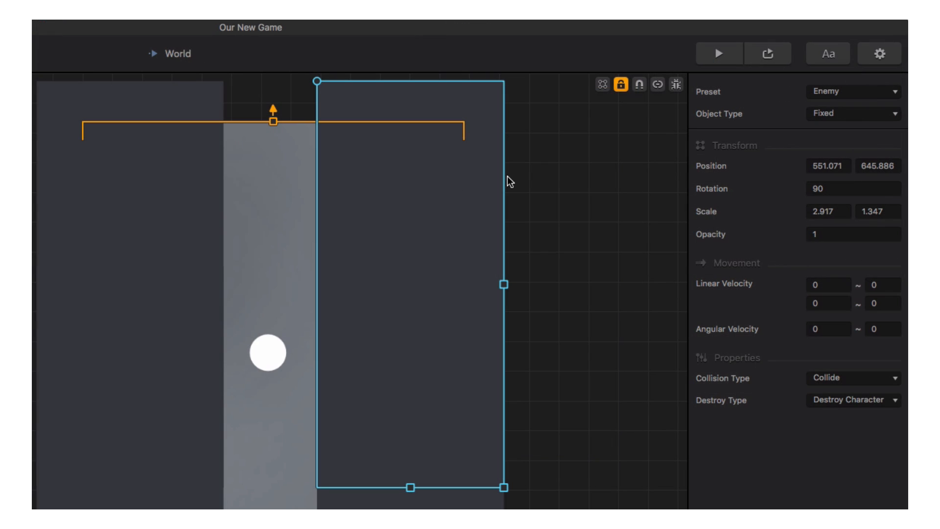
left_click(852, 91)
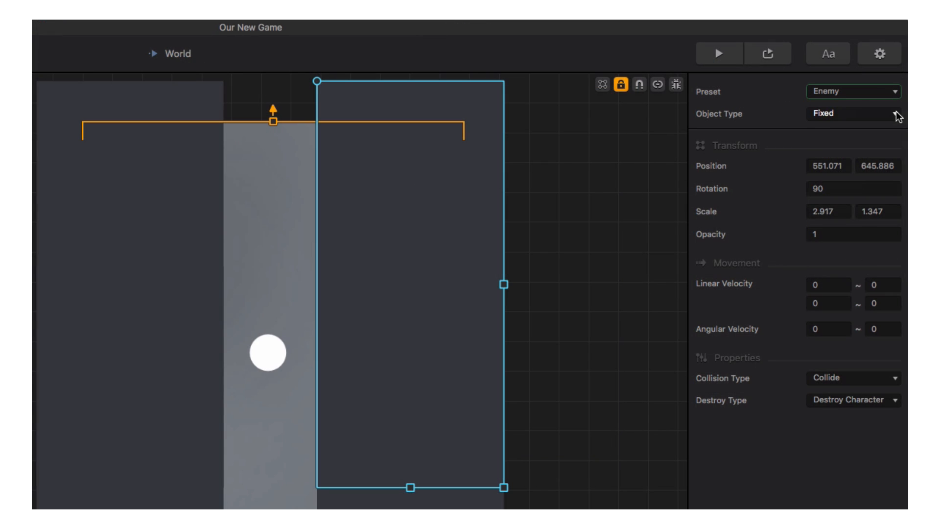
left_click(851, 114)
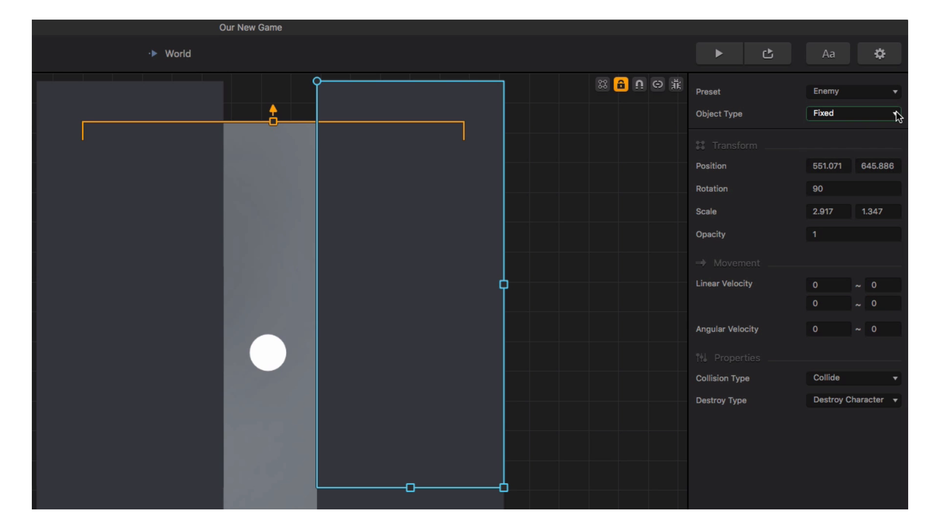
left_click(853, 188)
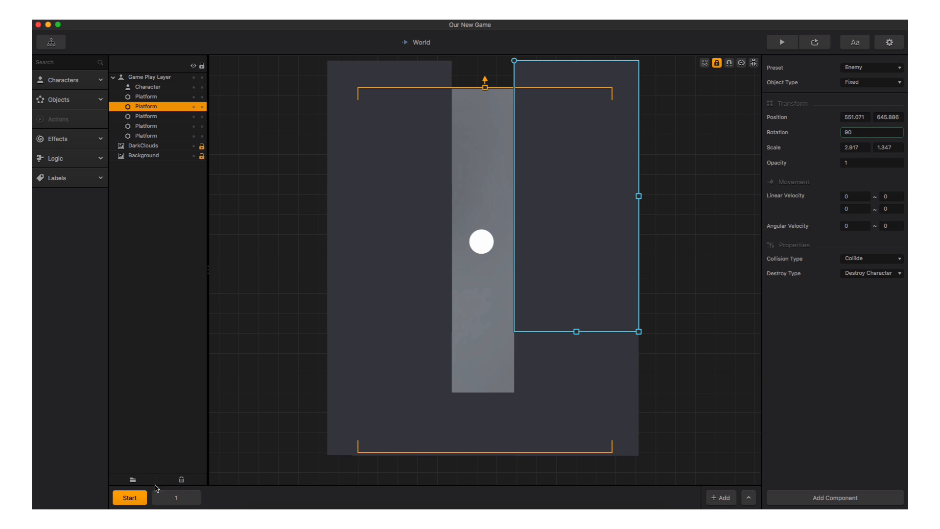
- Switch to scene 2 and add another spike lower on the right wall
left_click(129, 498)
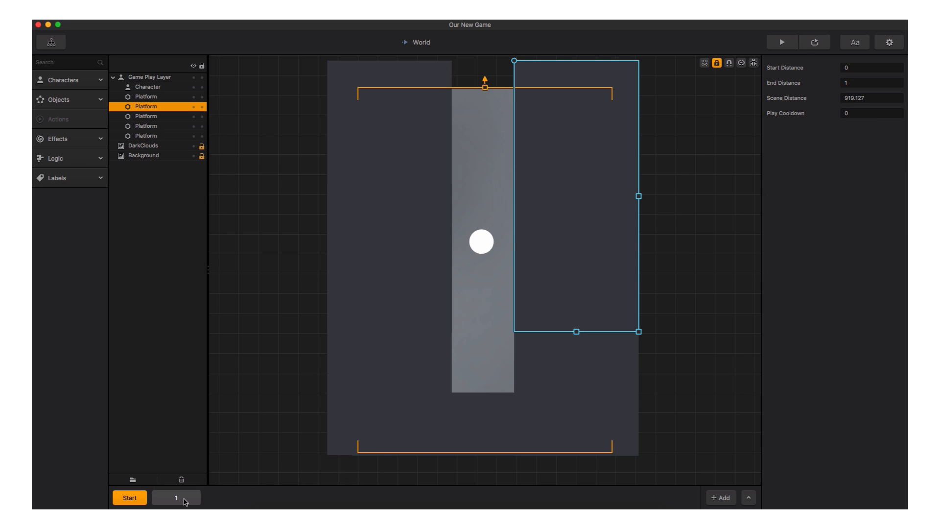
left_click(174, 497)
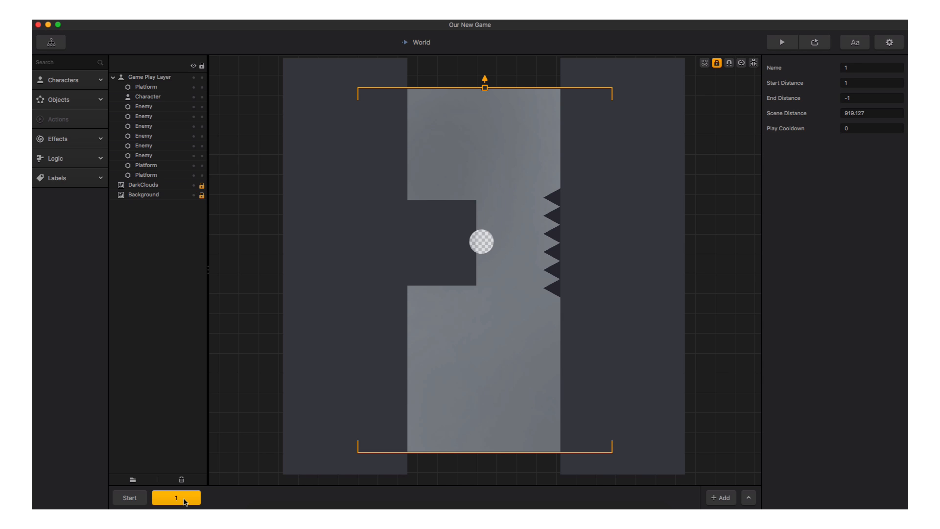
left_click(227, 497)
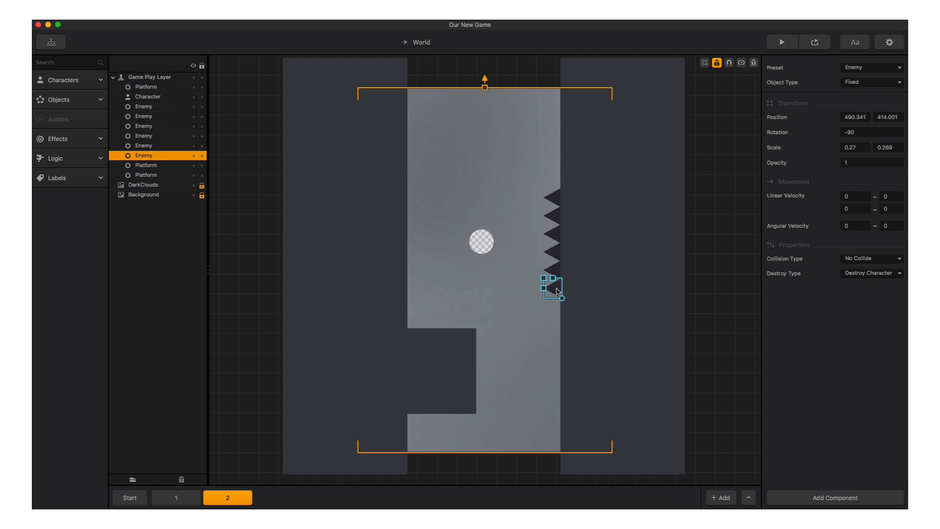
left_click_drag(548, 287, 549, 347)
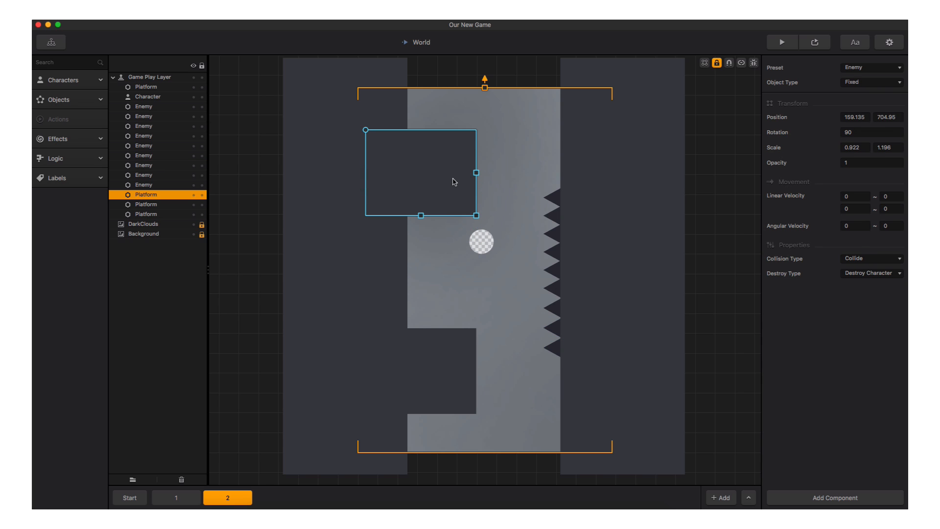
- Make the block a Physics Object preset with linear velocity 5
left_click(871, 67)
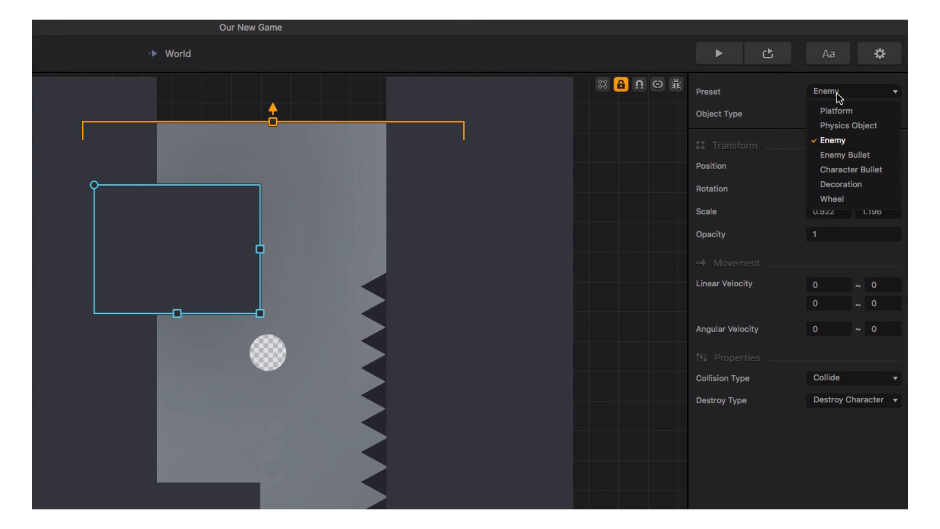
left_click(847, 125)
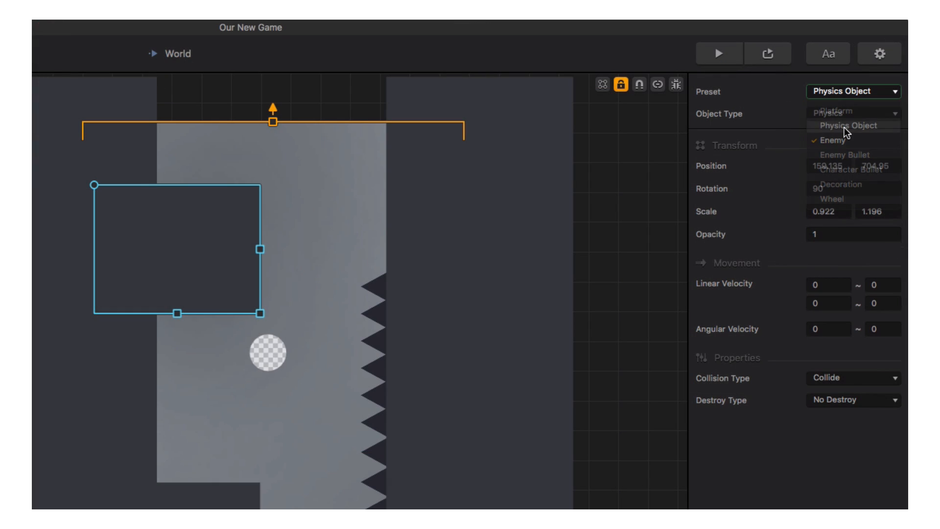
left_click(848, 124)
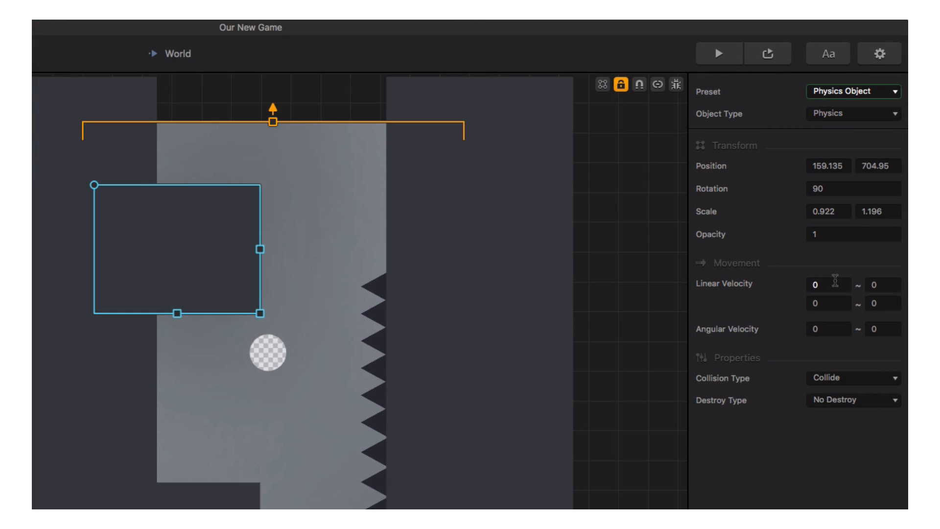
left_click(827, 285)
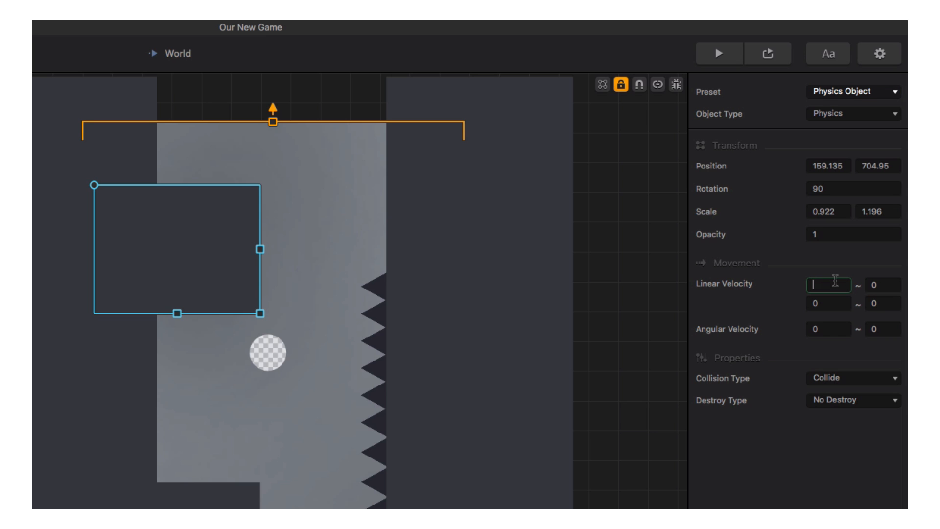
type("5")
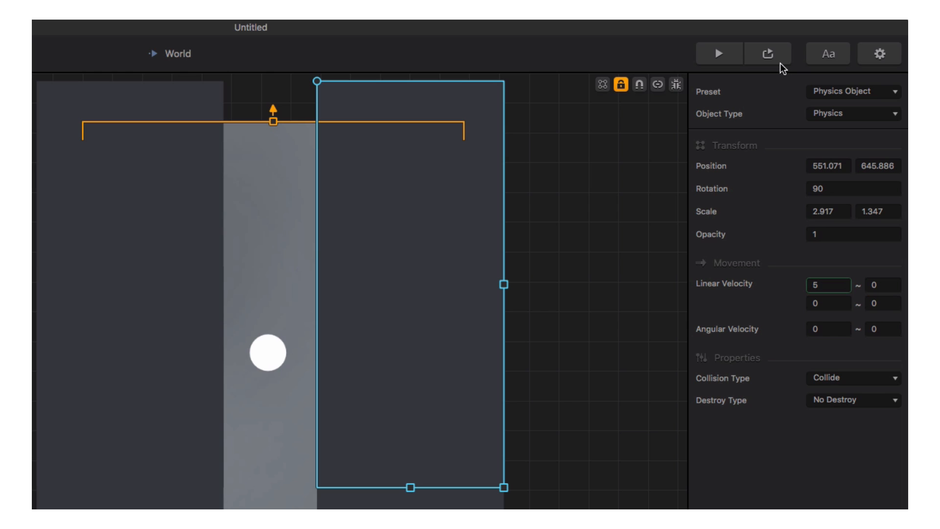
mouse_move(768, 53)
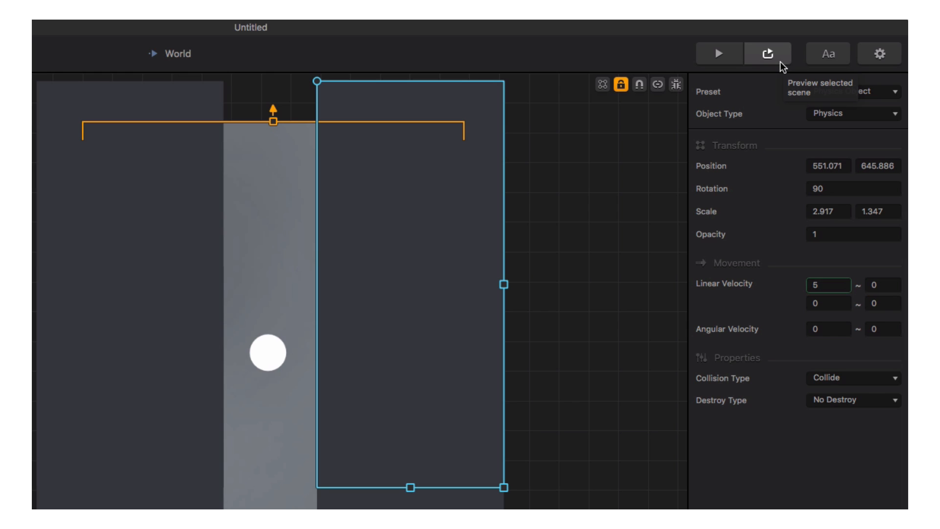